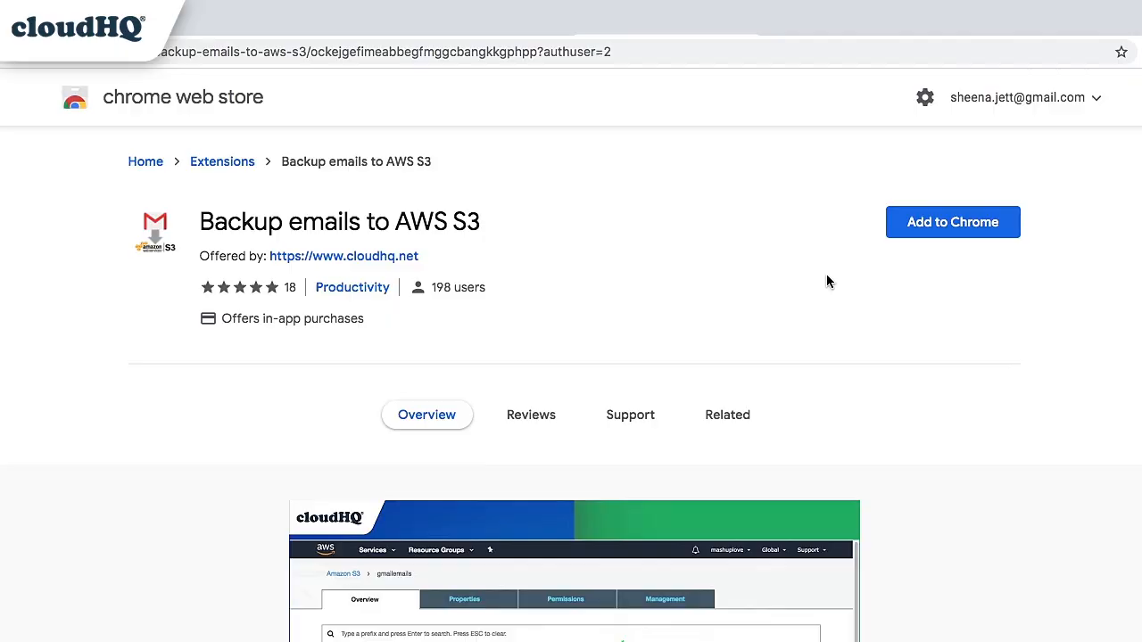
Step: Add the Backup emails to AWS S3 extension to Chrome and confirm the installation
left_click(953, 222)
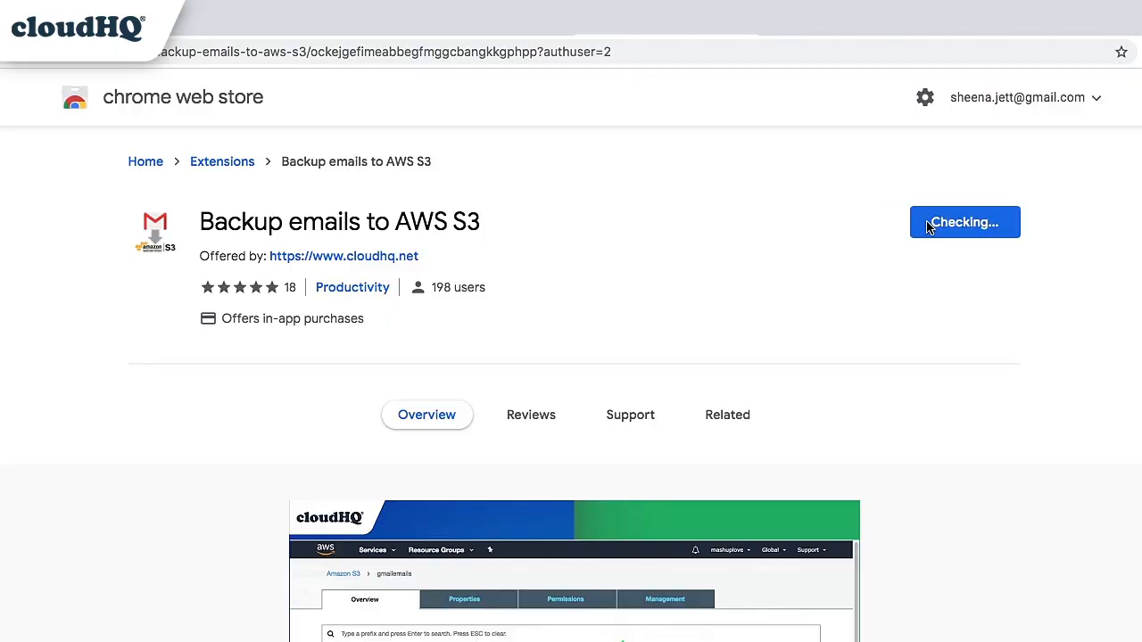
left_click(964, 222)
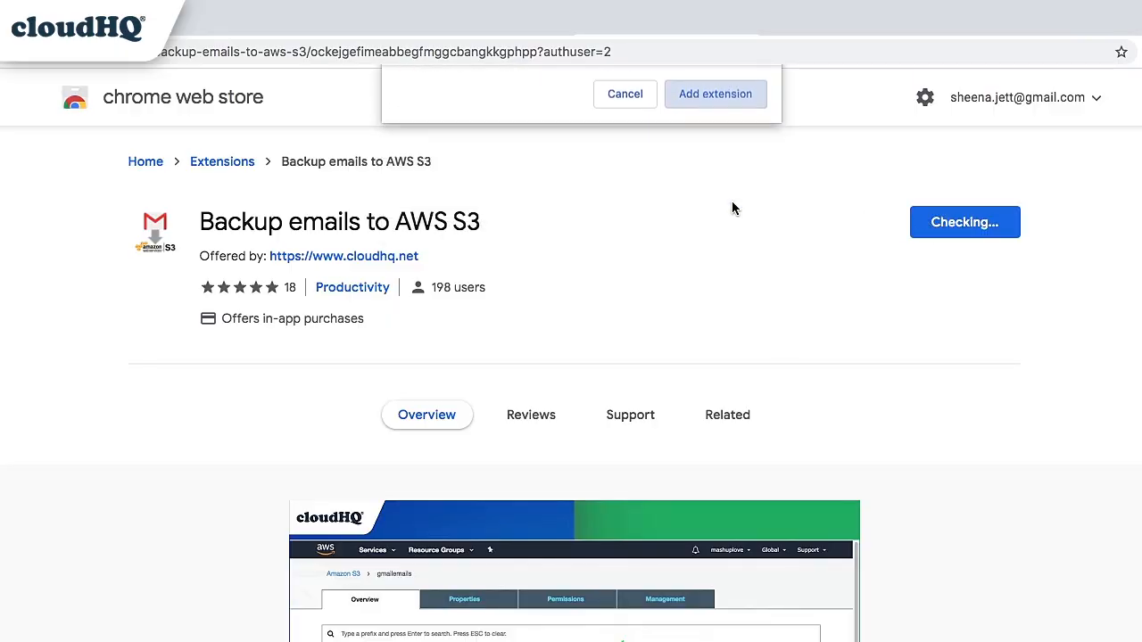
left_click(715, 93)
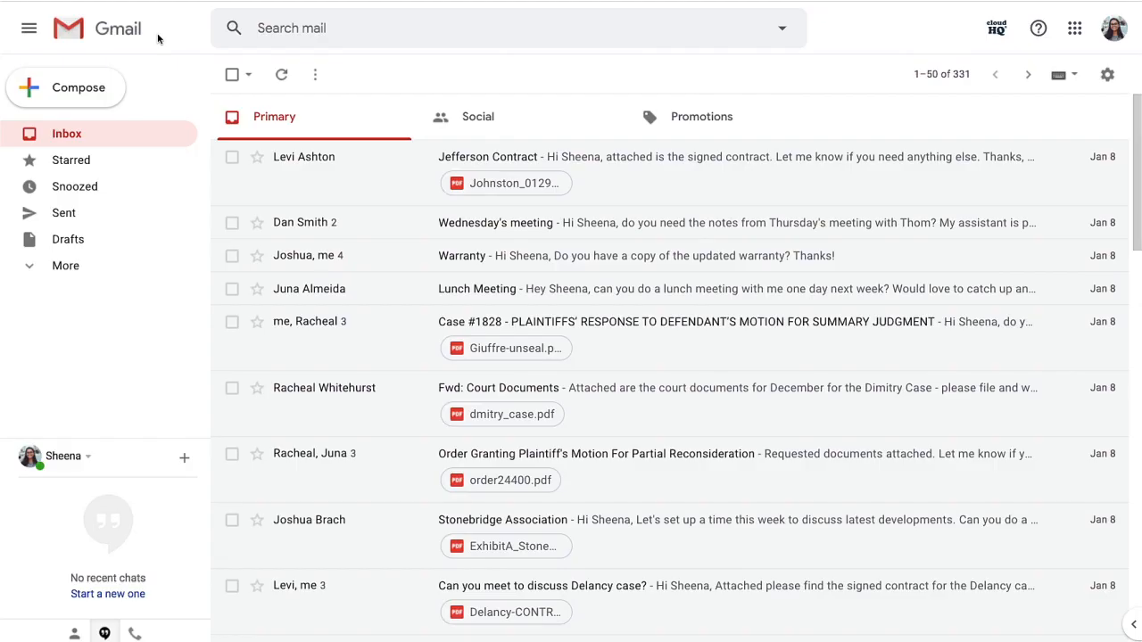
Step: Select the inbox's first page of conversations, including the Delancy case email
left_click(231, 74)
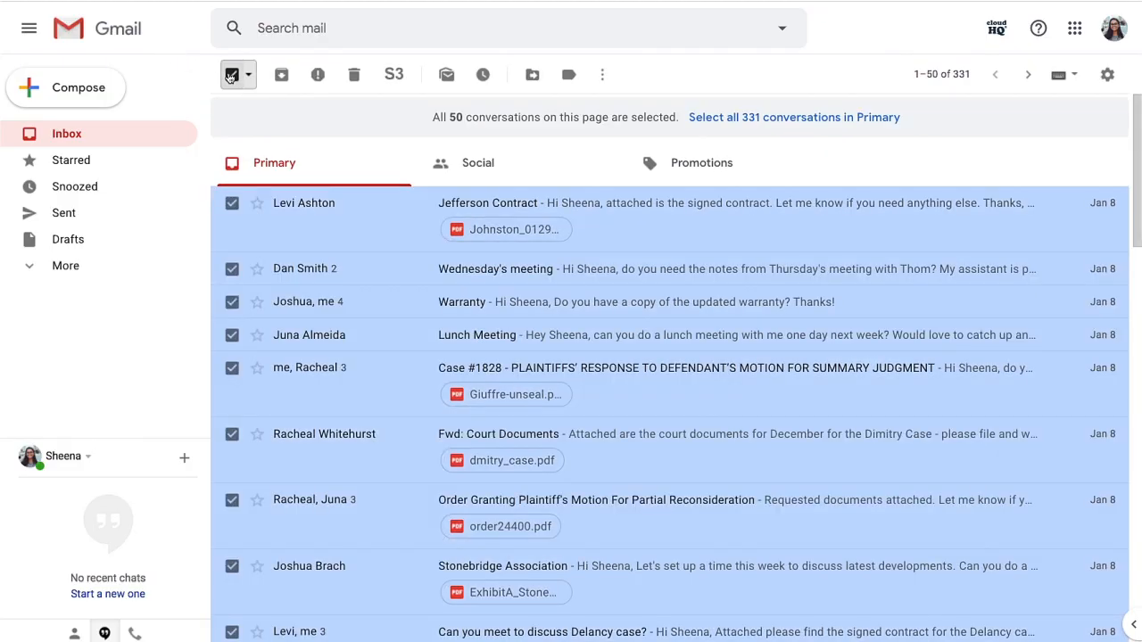
mouse_move(721, 129)
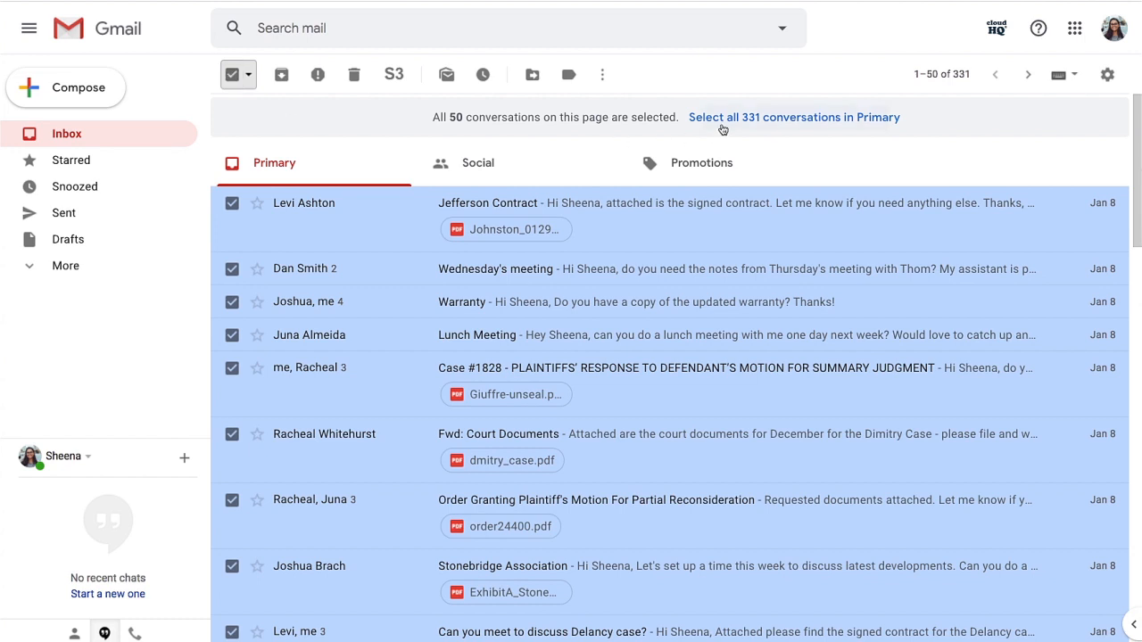
left_click(794, 117)
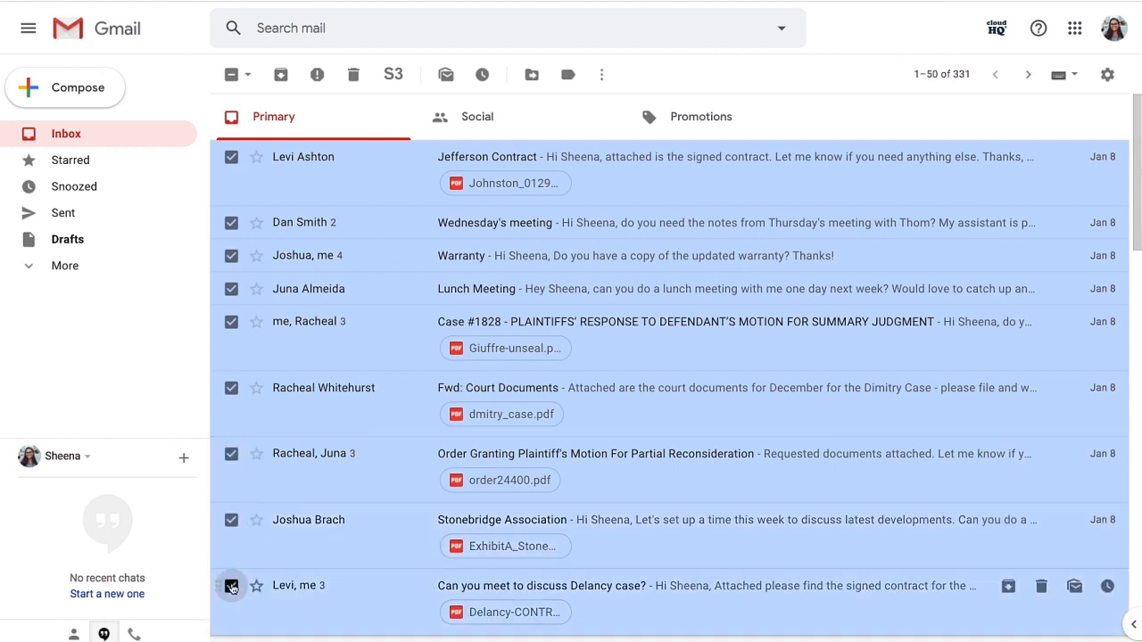
left_click(394, 73)
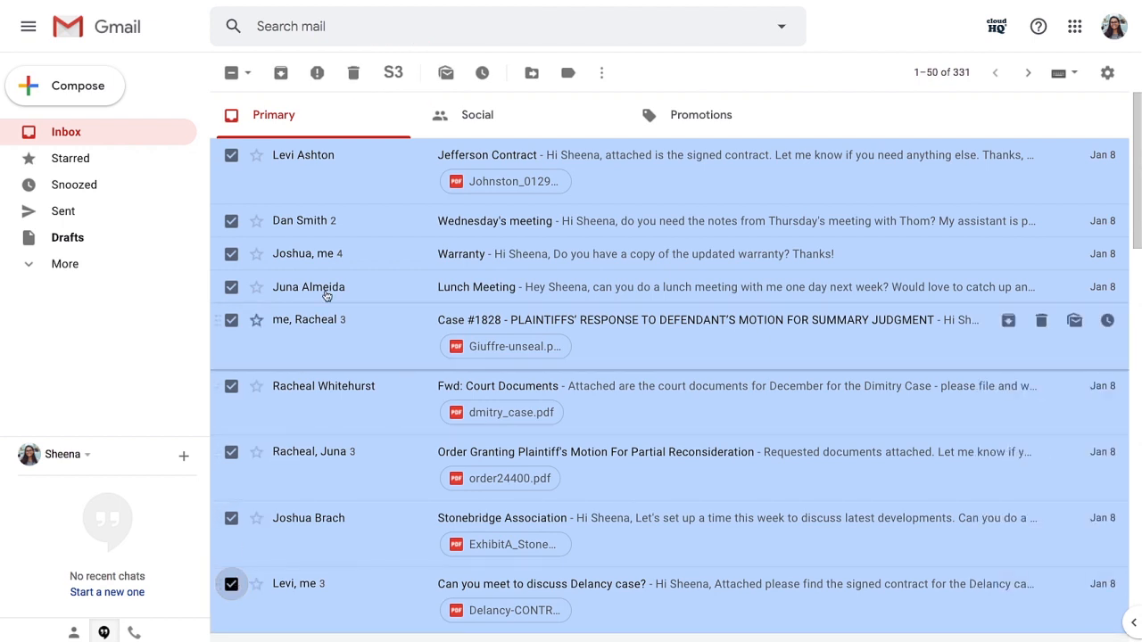
Step: Open the S3 toolbar dropdown listing PDF, attachment and continuous backup options
left_click(394, 72)
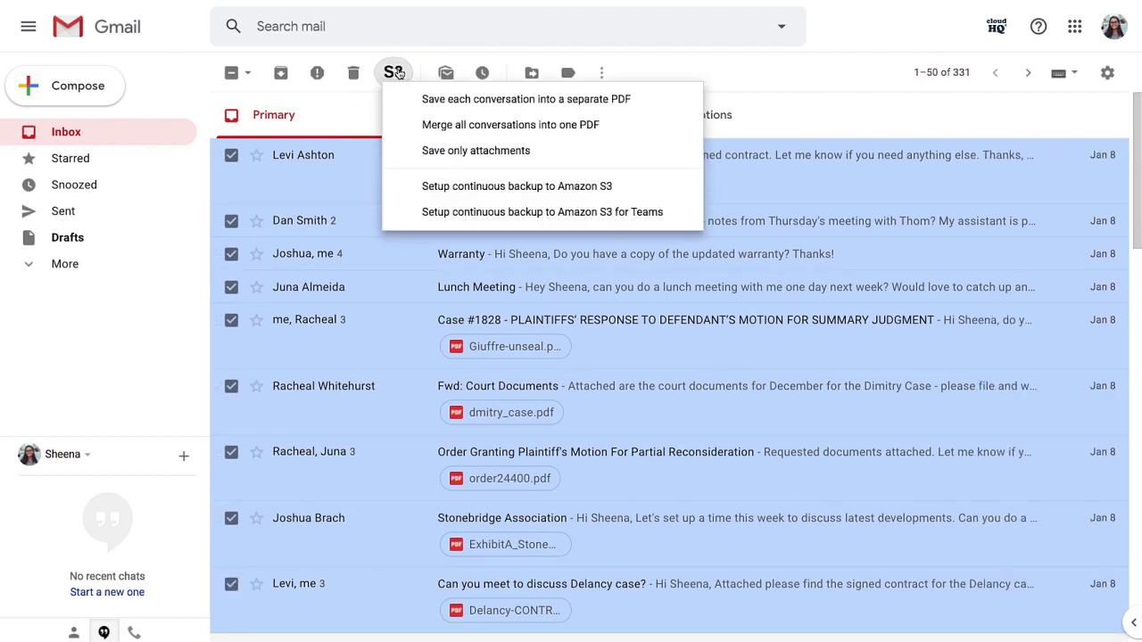
mouse_move(522, 99)
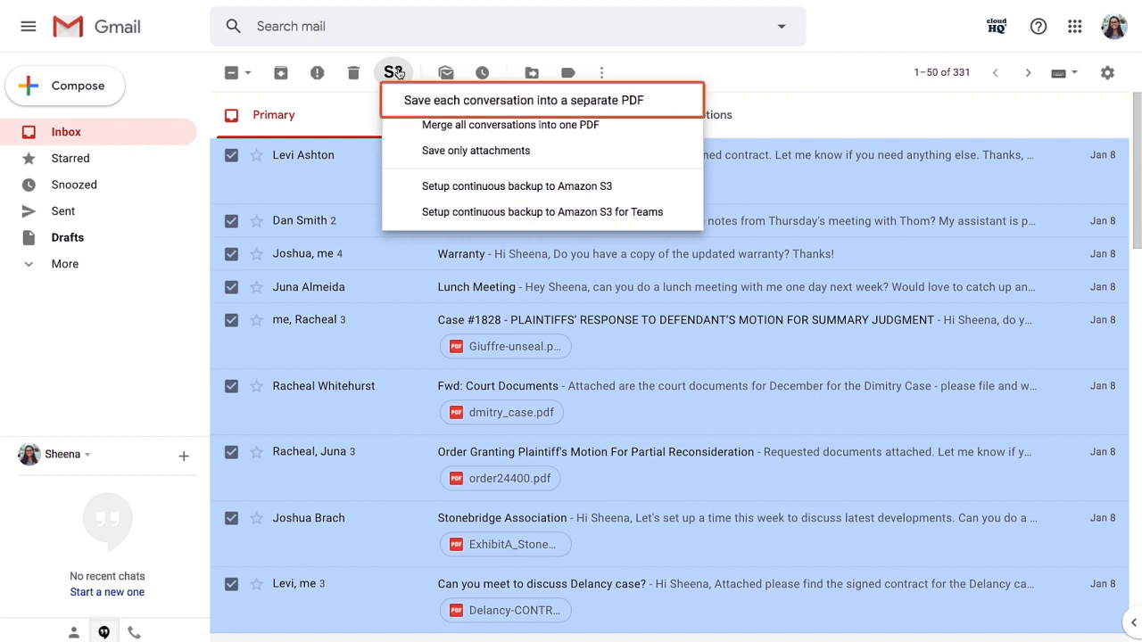
mouse_move(518, 125)
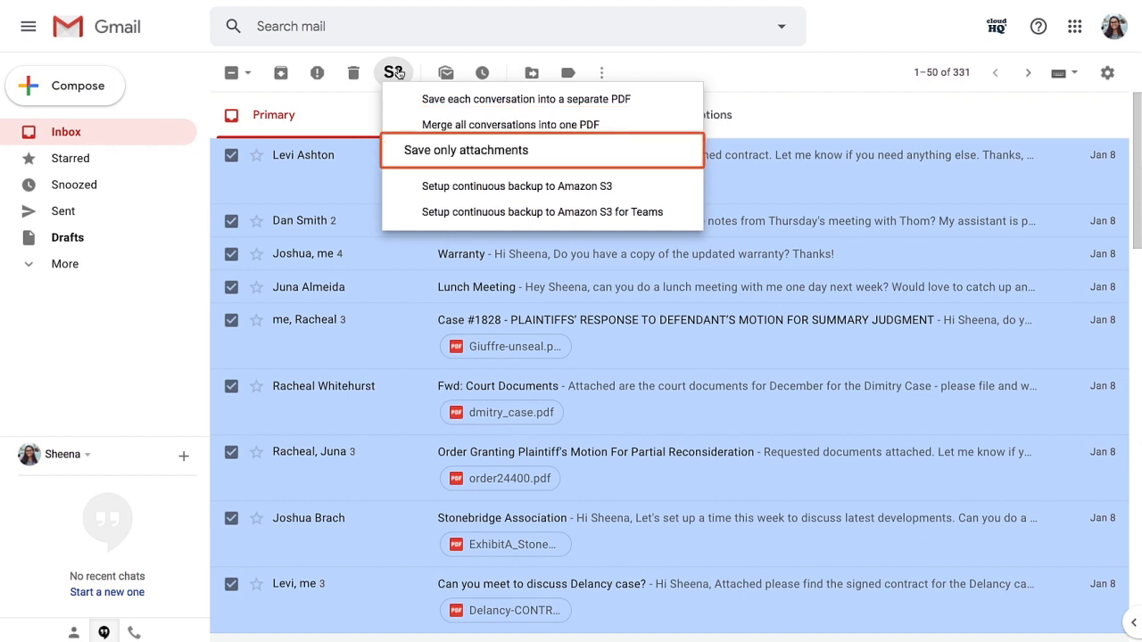
mouse_move(518, 185)
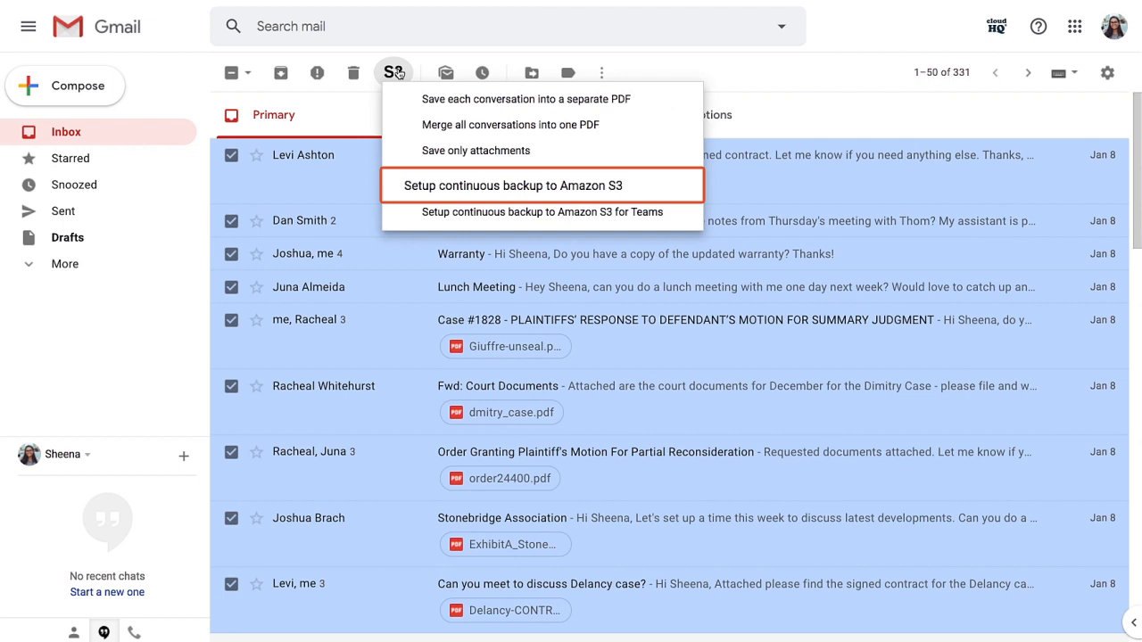
mouse_move(541, 212)
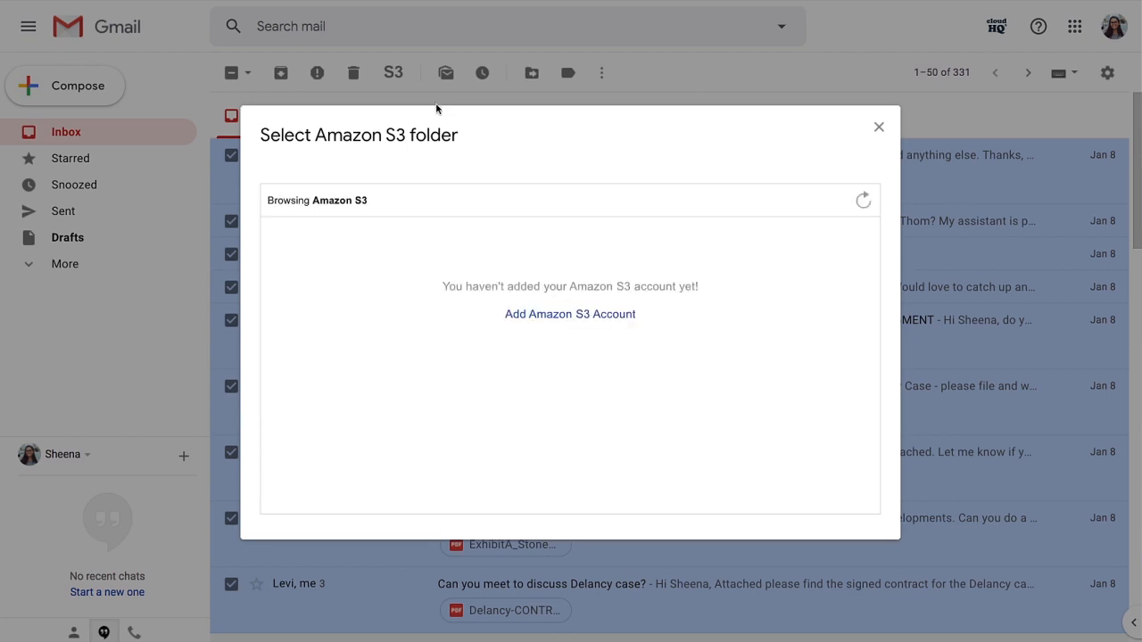
mouse_move(537, 303)
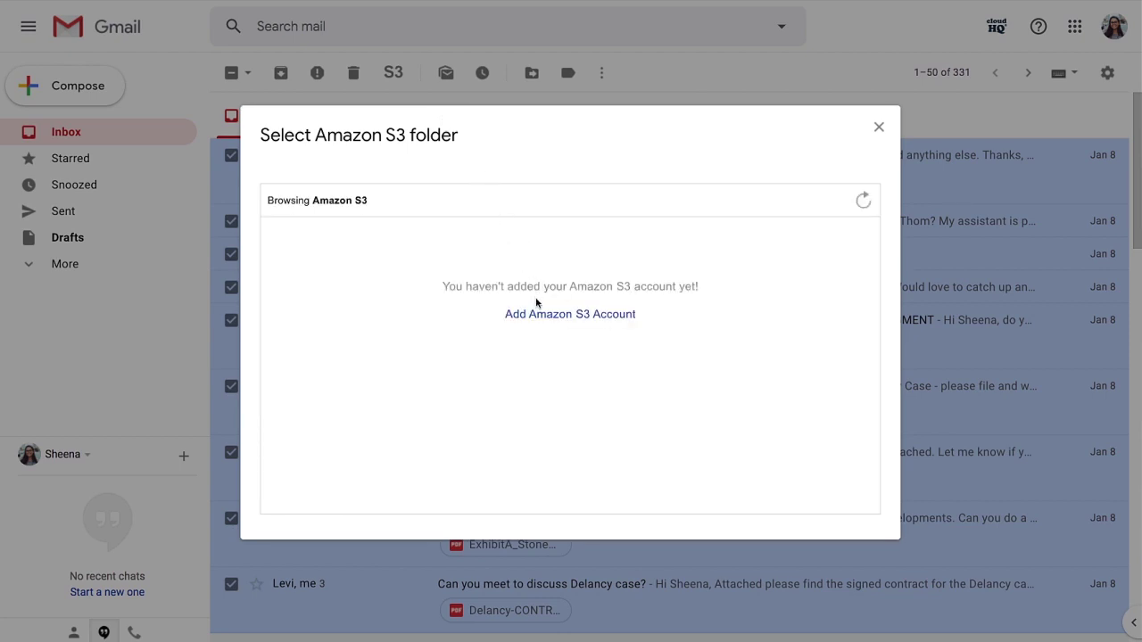
Step: Begin adding an Amazon S3 account and copy the new IAM user's access key ID
left_click(570, 314)
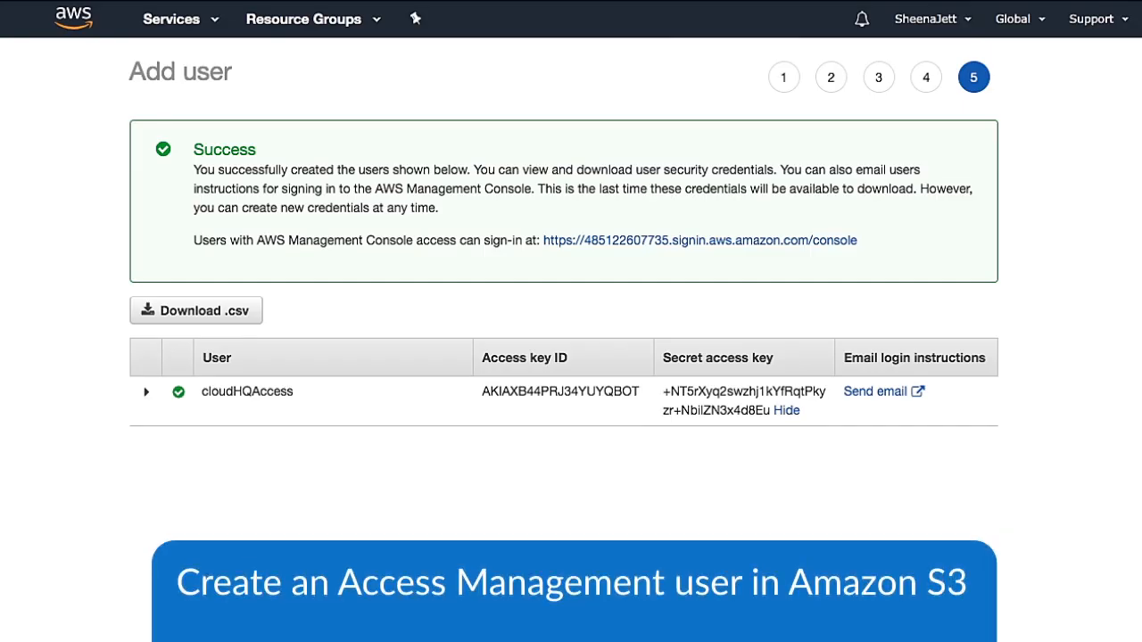
double_click(527, 391)
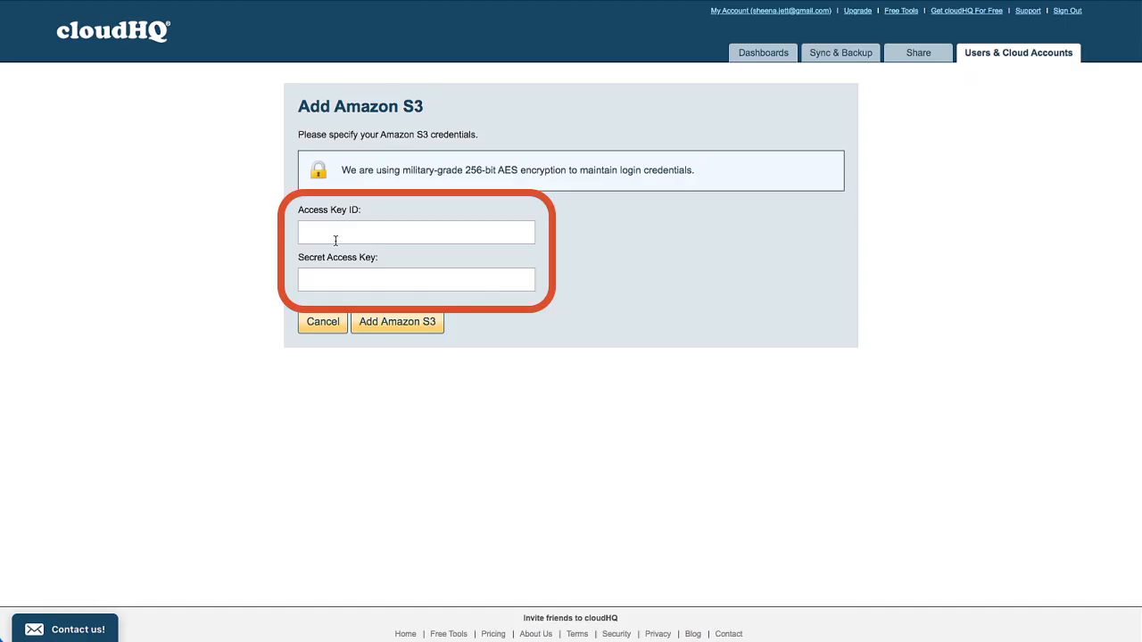
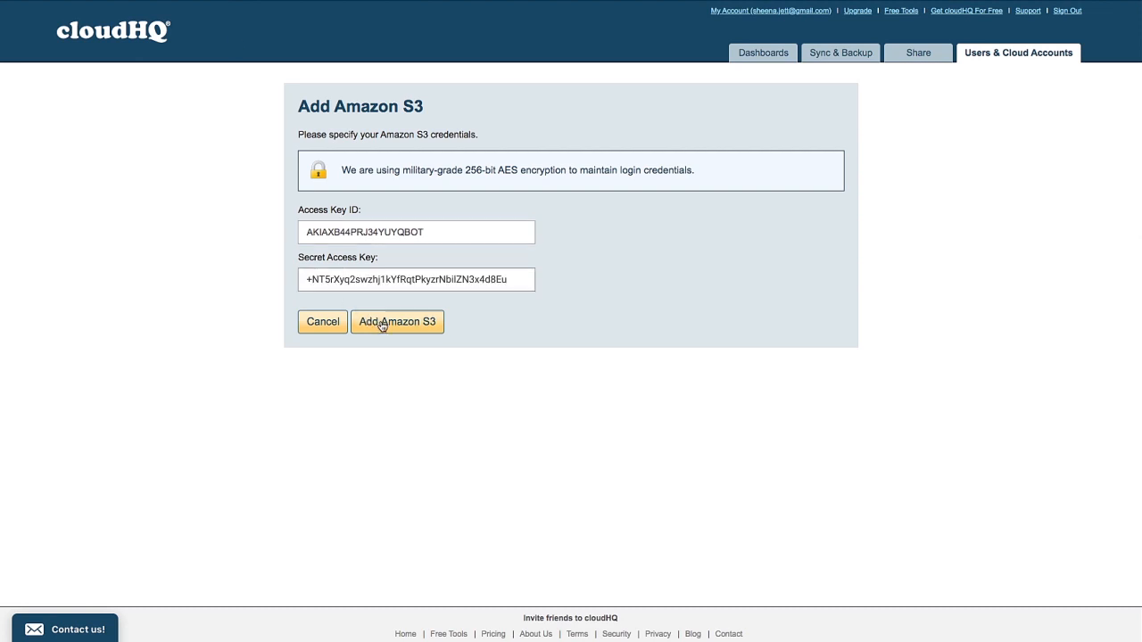
left_click(397, 322)
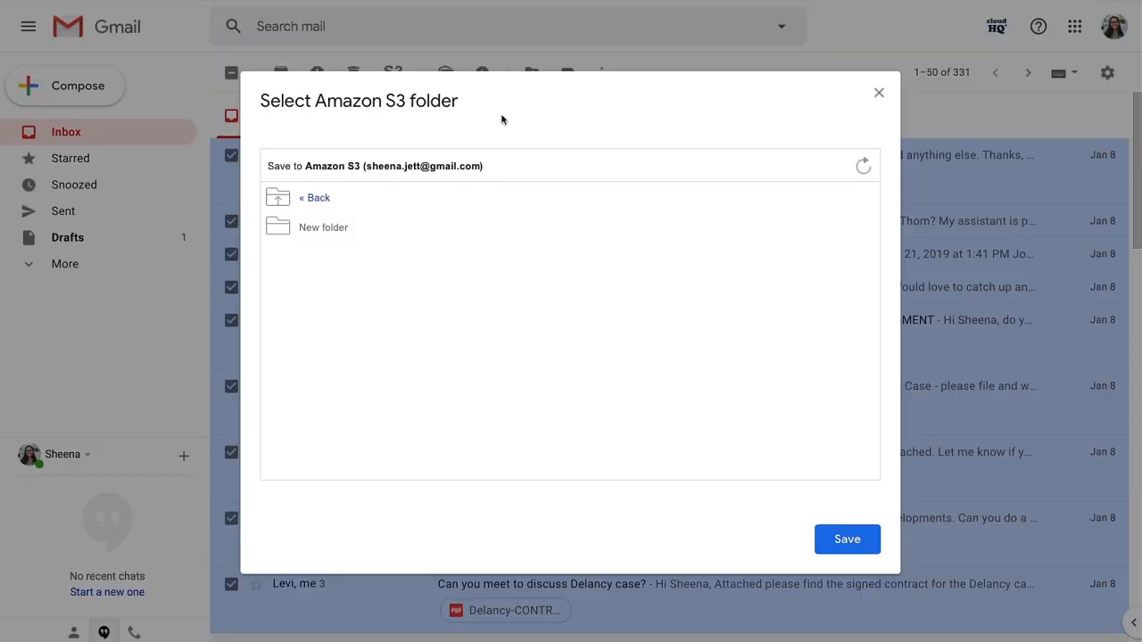
mouse_move(451, 142)
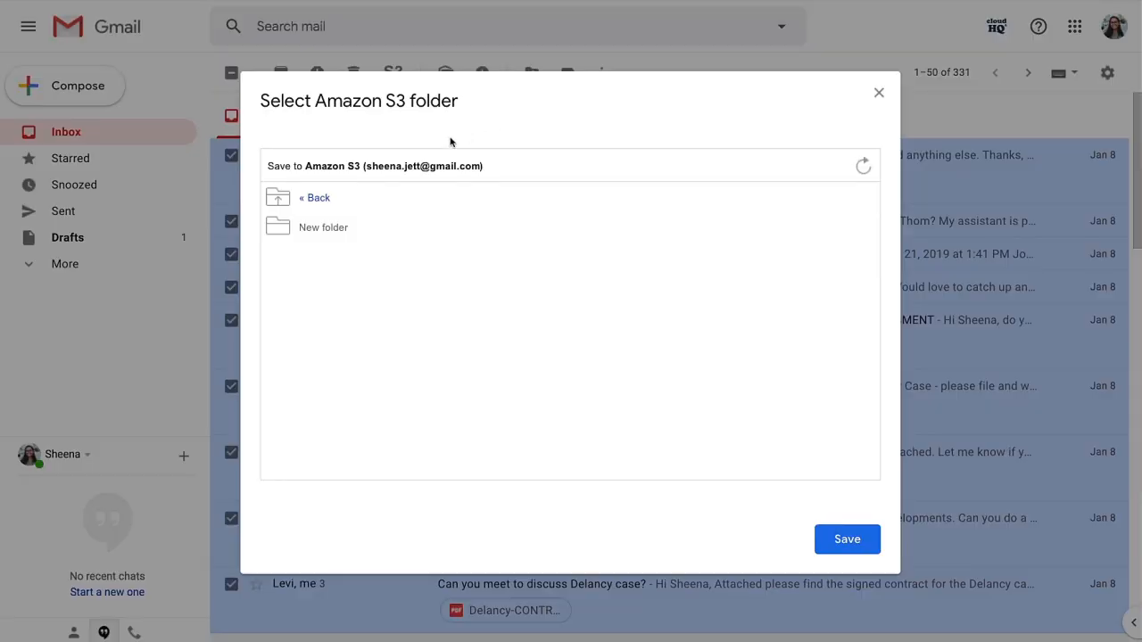
Step: Choose the Emails folder in the S3 folder picker and save the selected conversations
type("Ema")
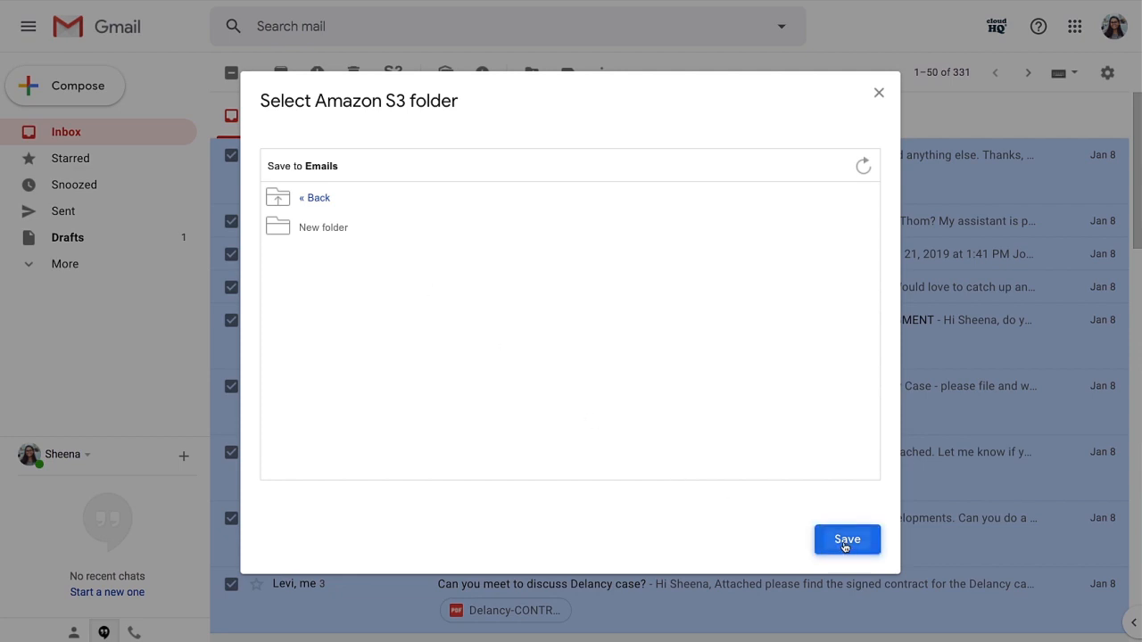
left_click(847, 539)
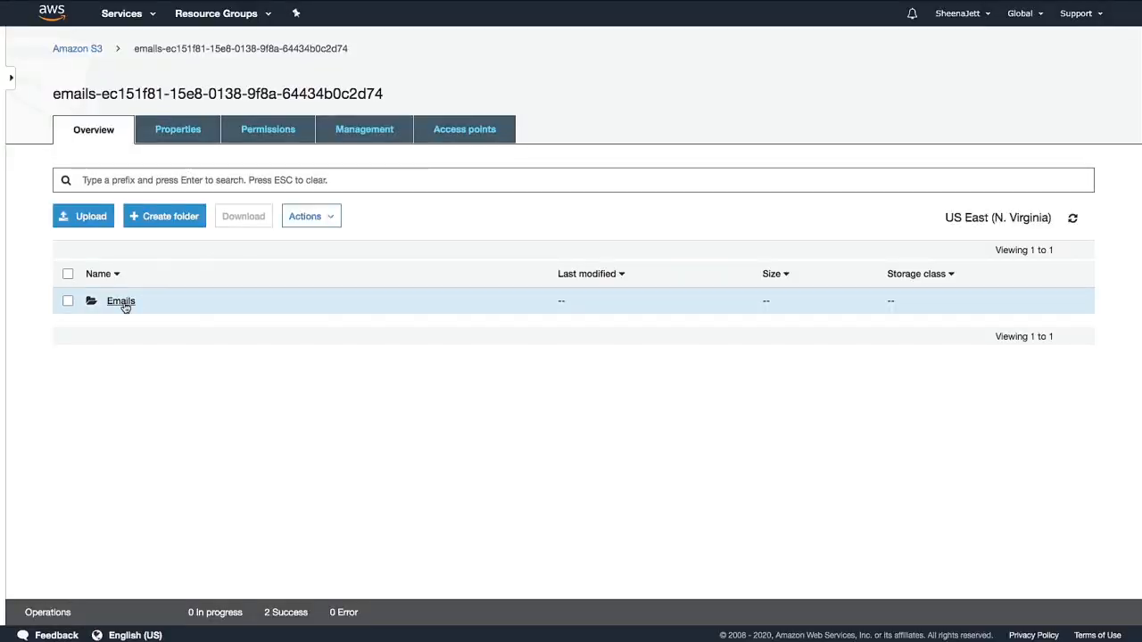
Step: Open the bucket's Emails folder and scroll through the 17 saved PDF and attachment files
left_click(121, 300)
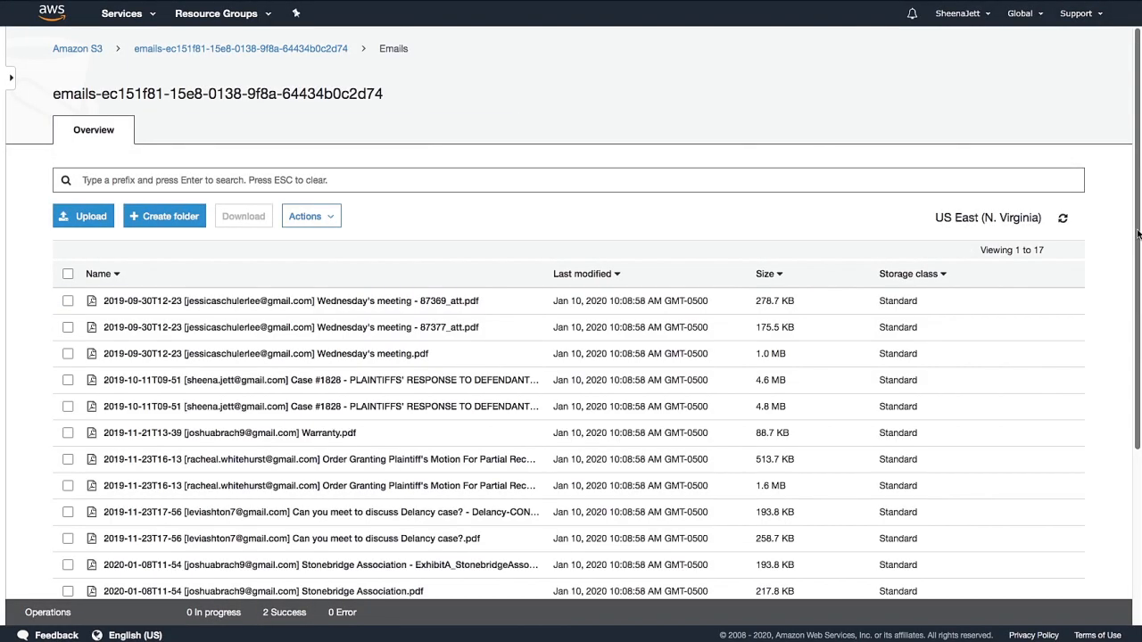
scroll("down", 3)
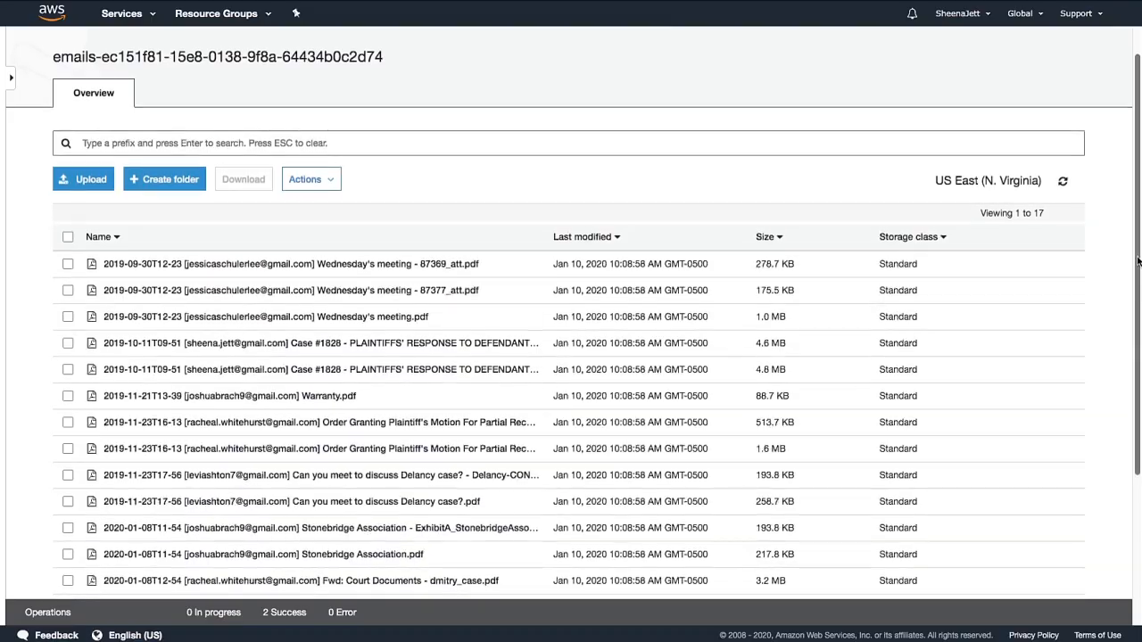